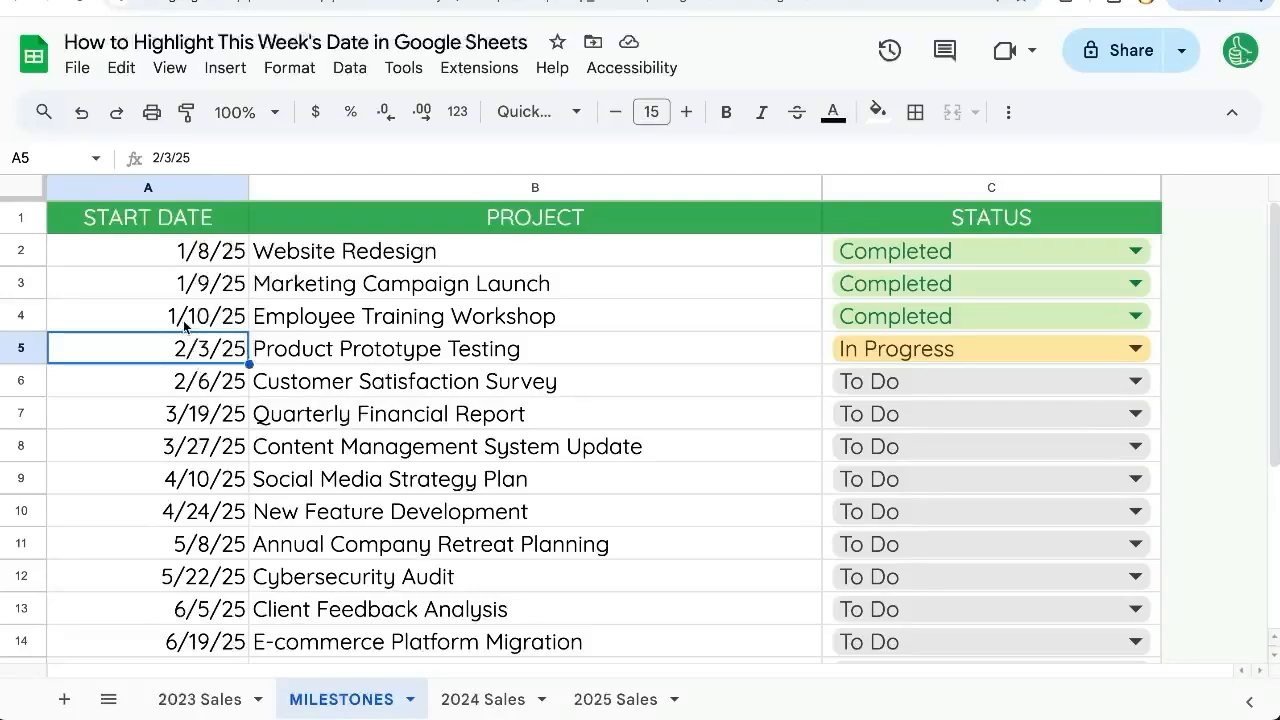
{"action": "mouse_move", "coordinate": [224, 362]}
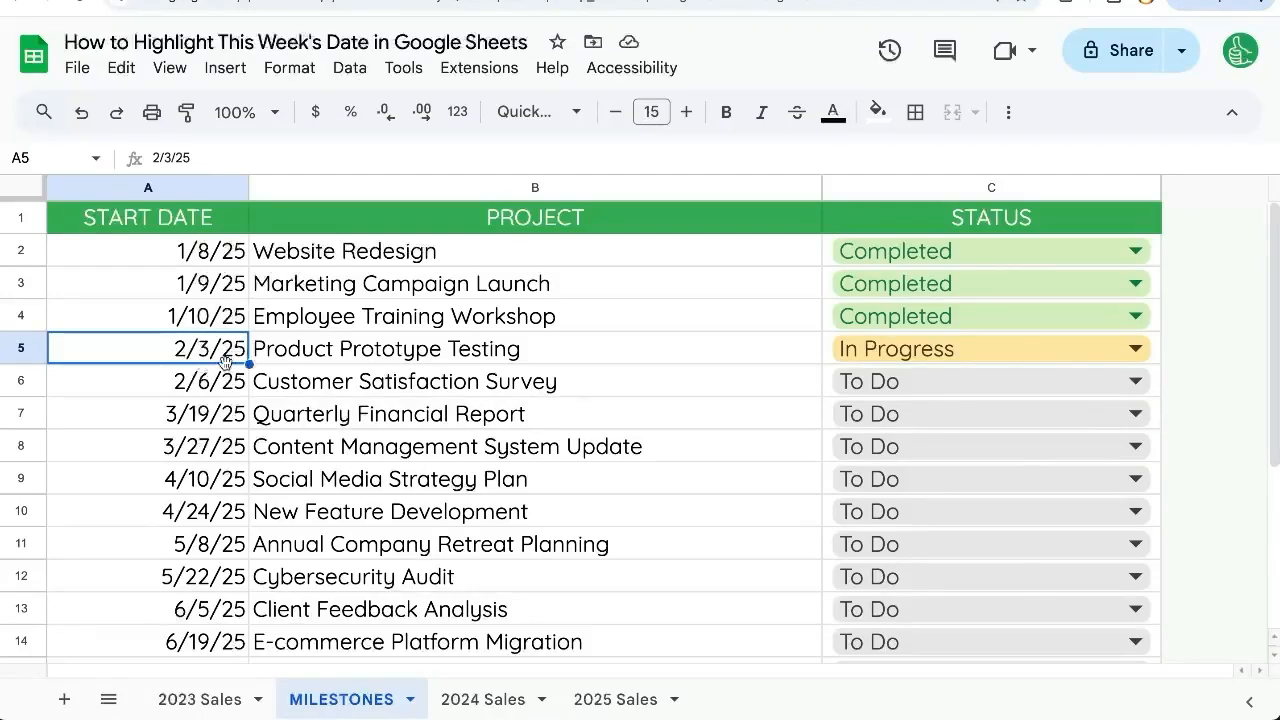
Select A5:B5, the date and project cells of the Product Prototype Testing row.
{"action": "left_click_drag", "start_coordinate": [148, 348], "coordinate": [536, 348]}
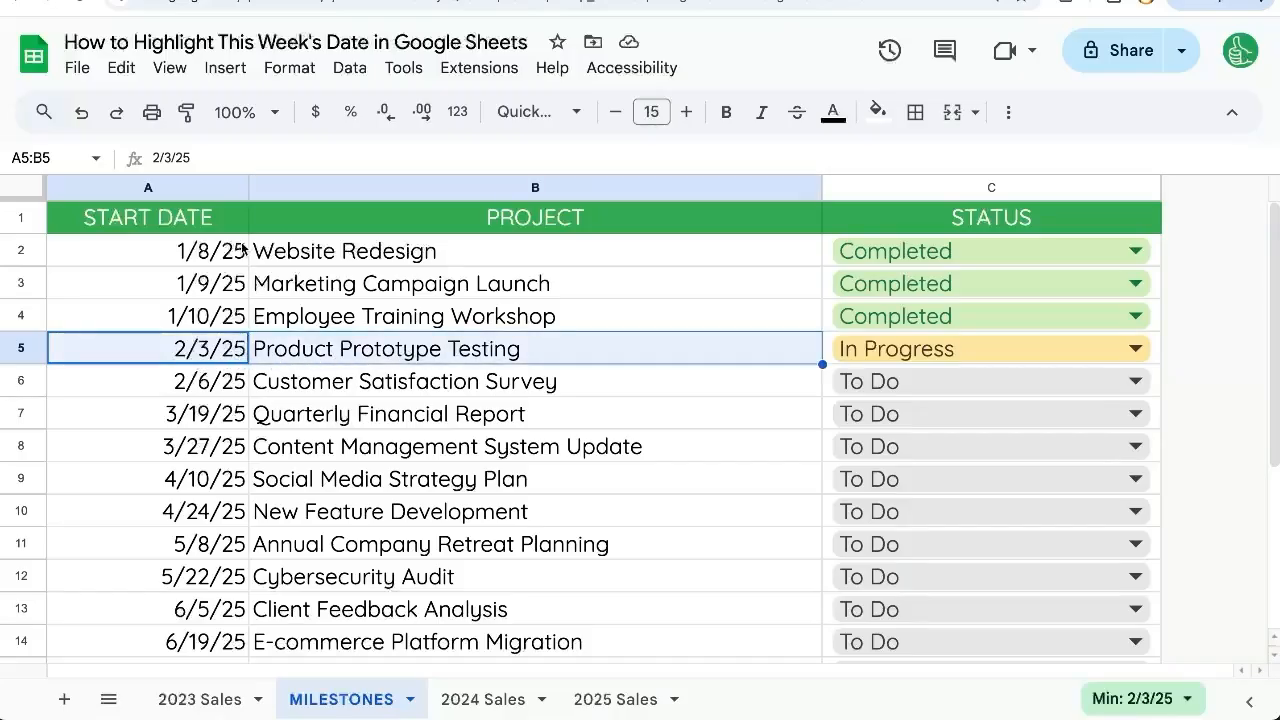
Start a conditional formatting rule on column A using a custom formula condition.
{"action": "left_click", "coordinate": [288, 68]}
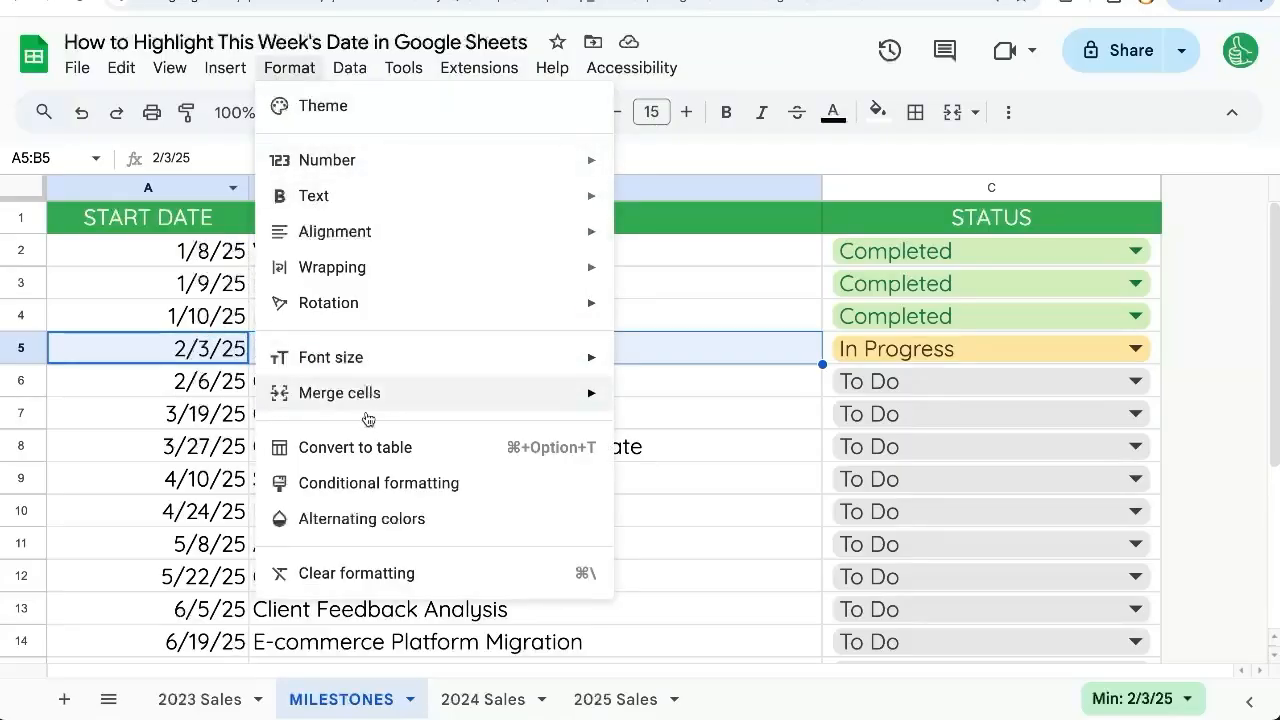
{"action": "left_click", "coordinate": [378, 482]}
{"action": "type", "text": "A:A"}
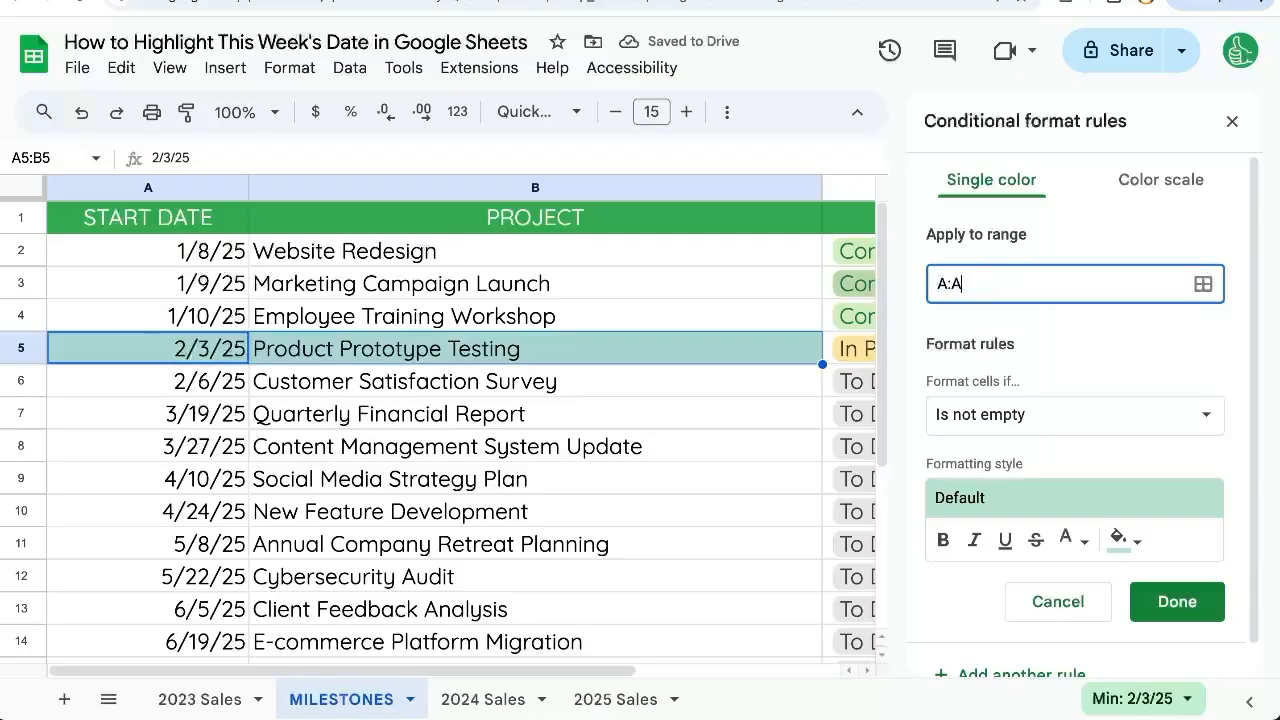
{"action": "left_click", "coordinate": [1072, 414]}
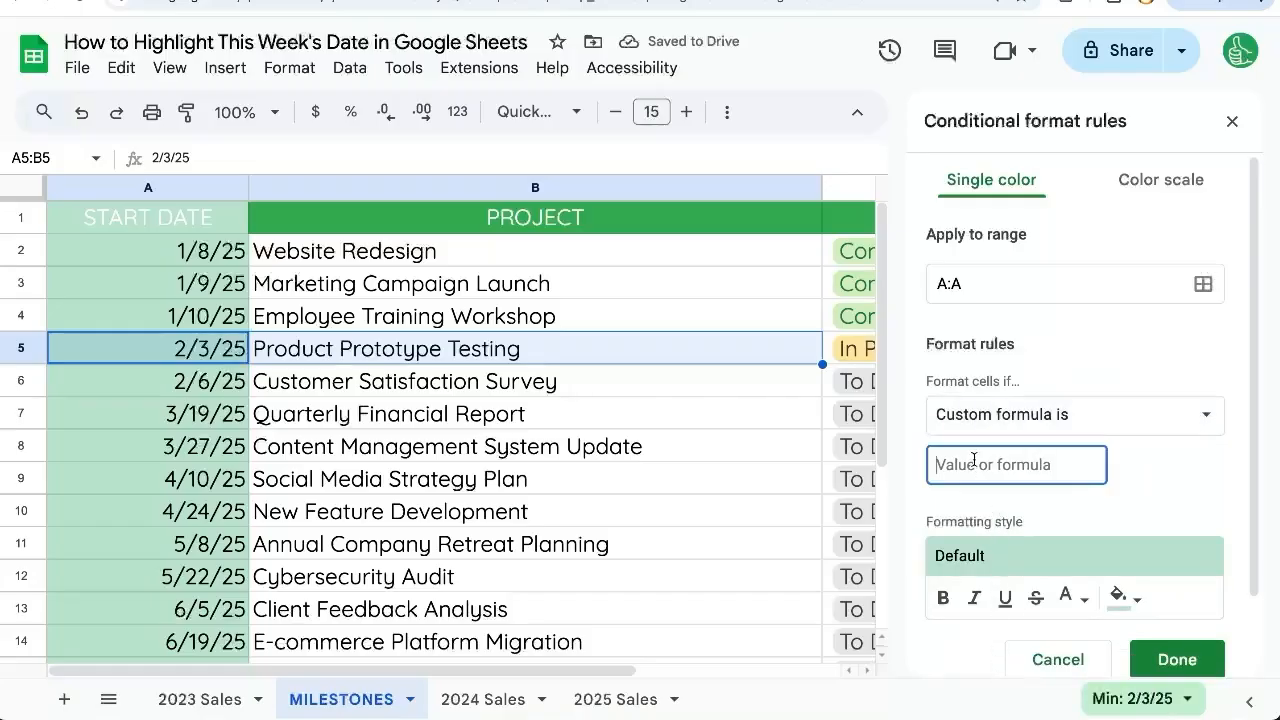
Enter the formula =WEEKNUM(A1)=WEEKNUM(TODAY()) to match dates in the current week.
{"action": "type", "text": "=WE"}
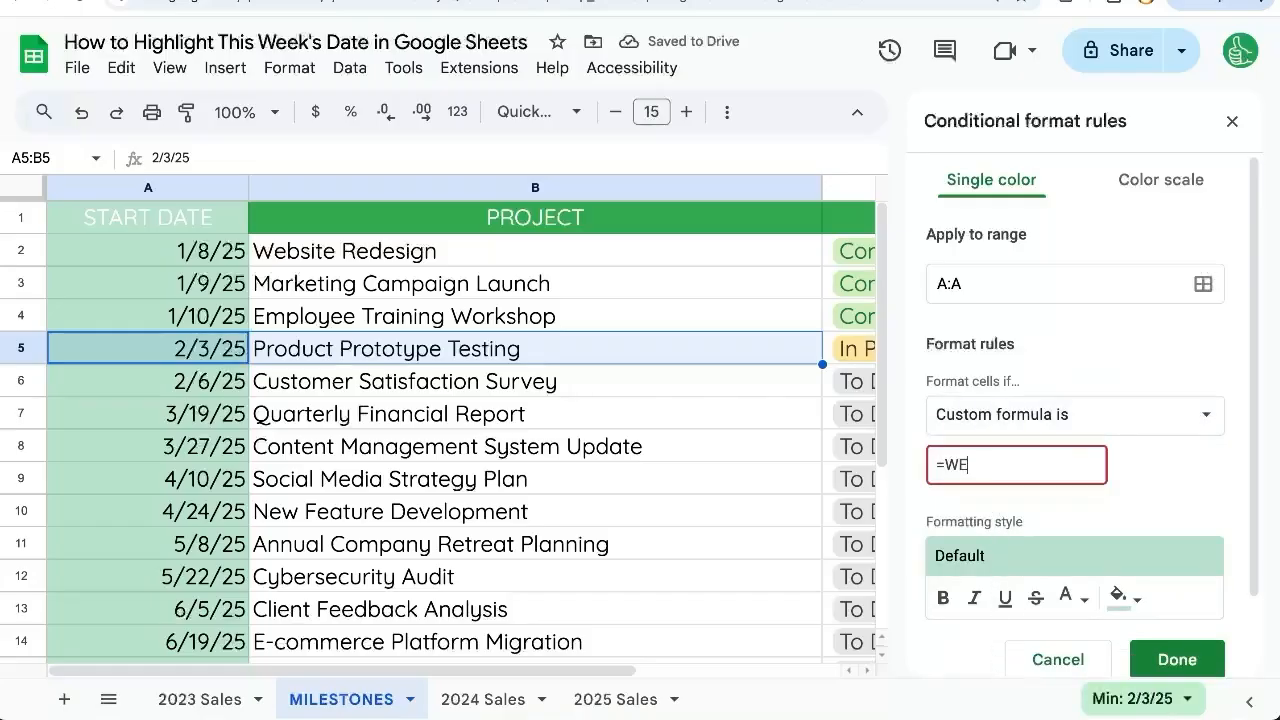
{"action": "type", "text": "EKNUM(A1"}
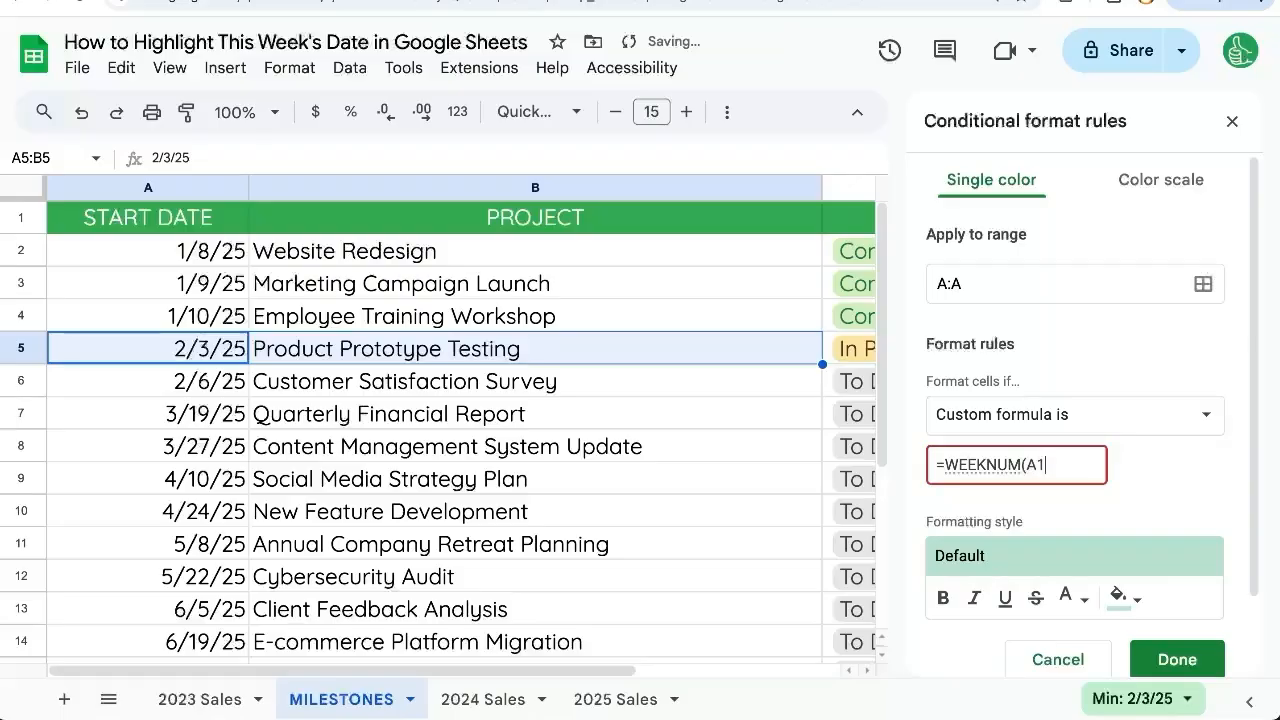
{"action": "type", "text": ")"}
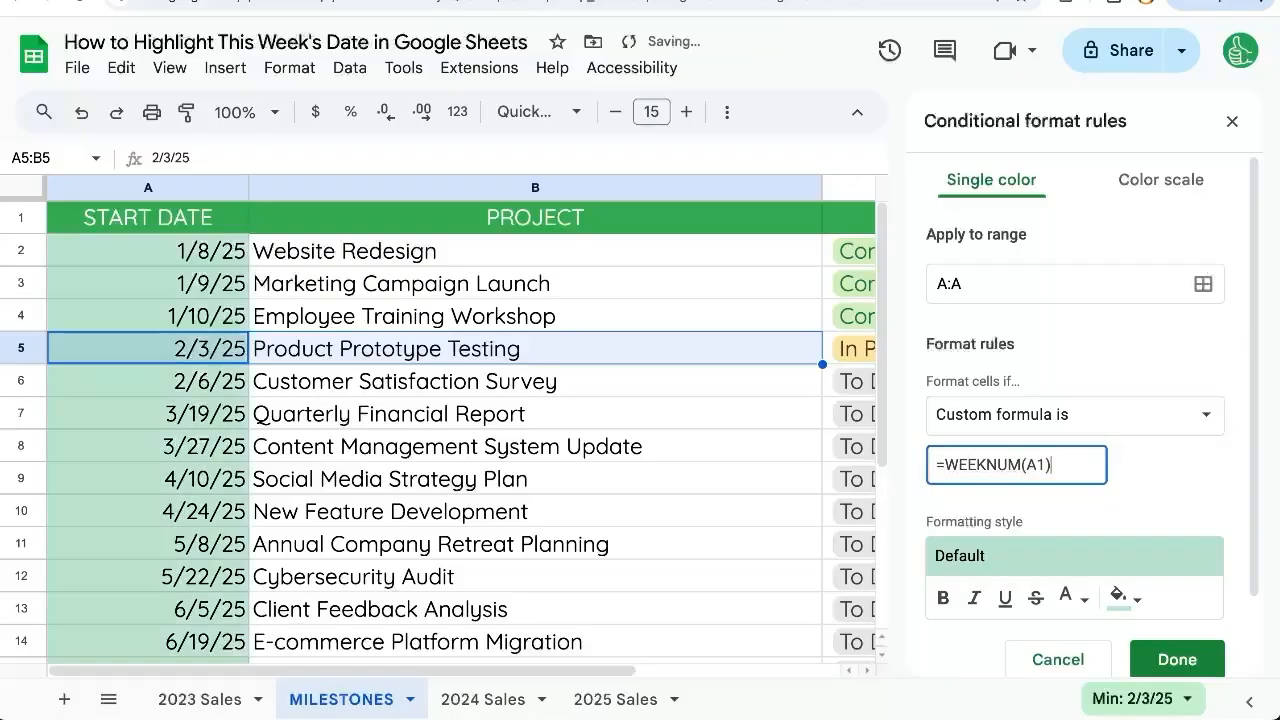
{"action": "type", "text": "=WEEK"}
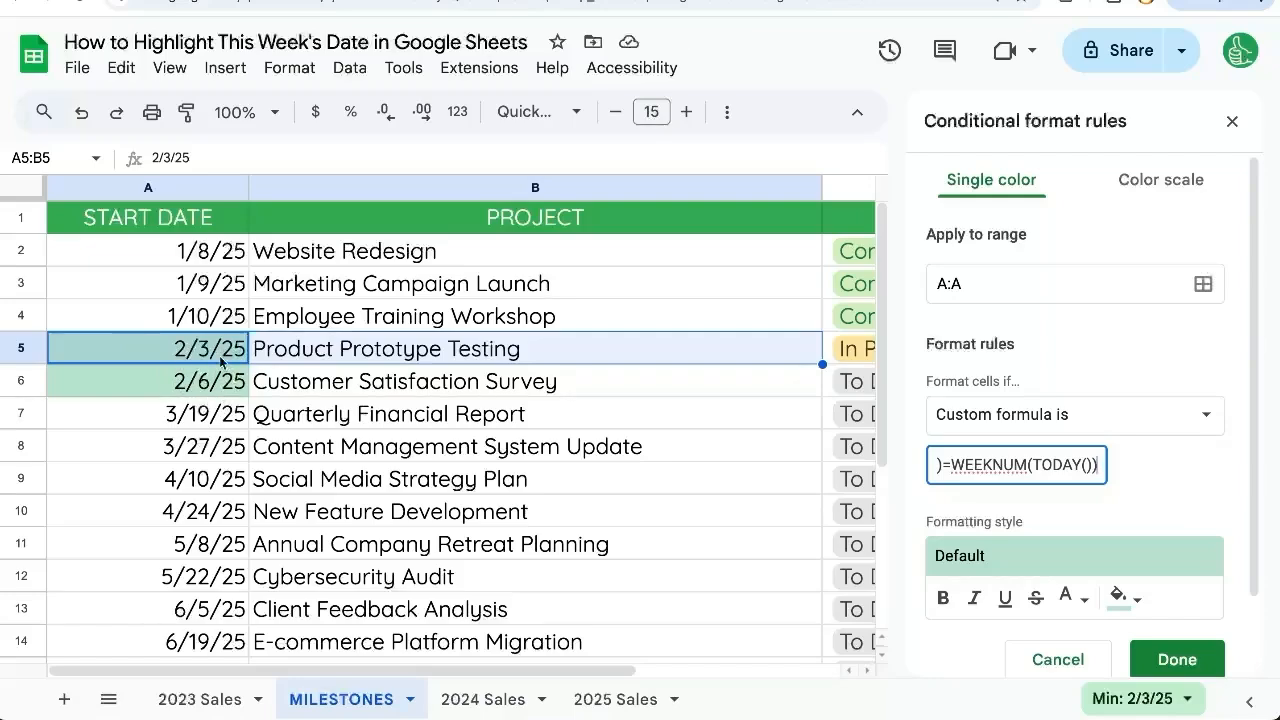
Set the rule's fill colour to bright yellow and save it.
{"action": "left_click", "coordinate": [1136, 596]}
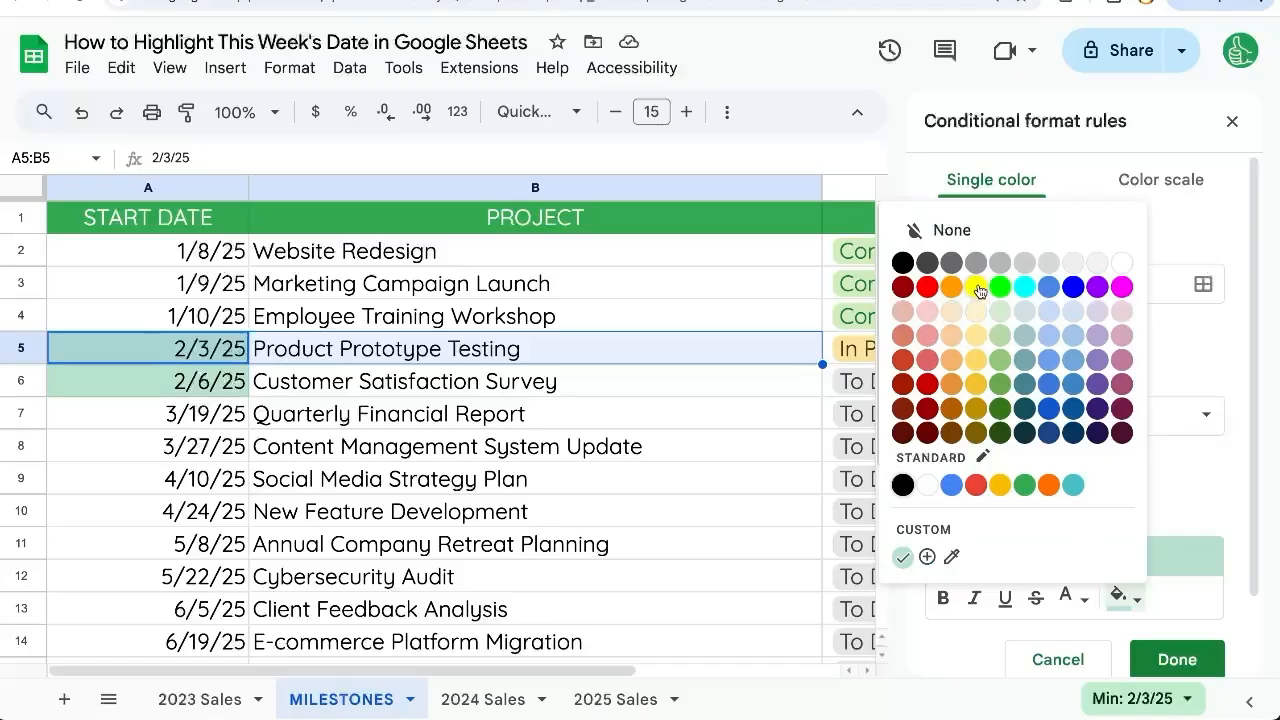
{"action": "left_click", "coordinate": [1176, 660]}
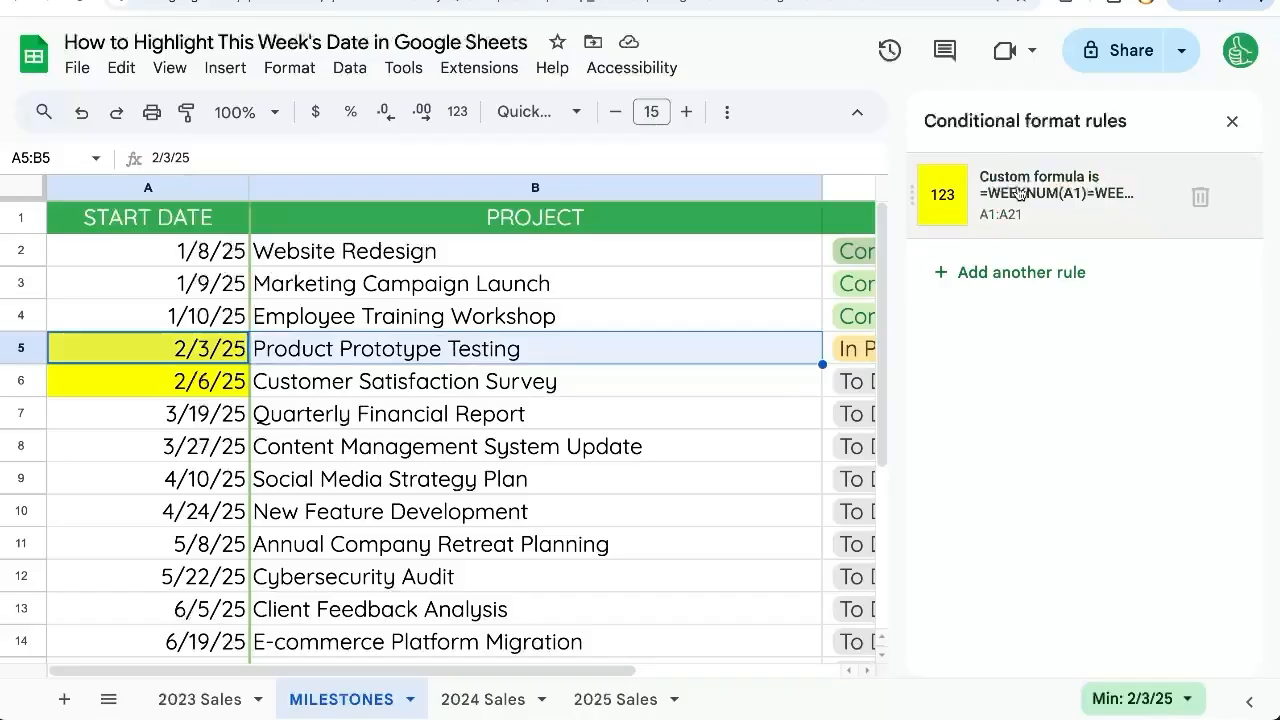
Widen the rule to A:C with formula =WEEKNUM($A1)=WEEKNUM(TODAY()) and save it.
{"action": "left_click", "coordinate": [1056, 196]}
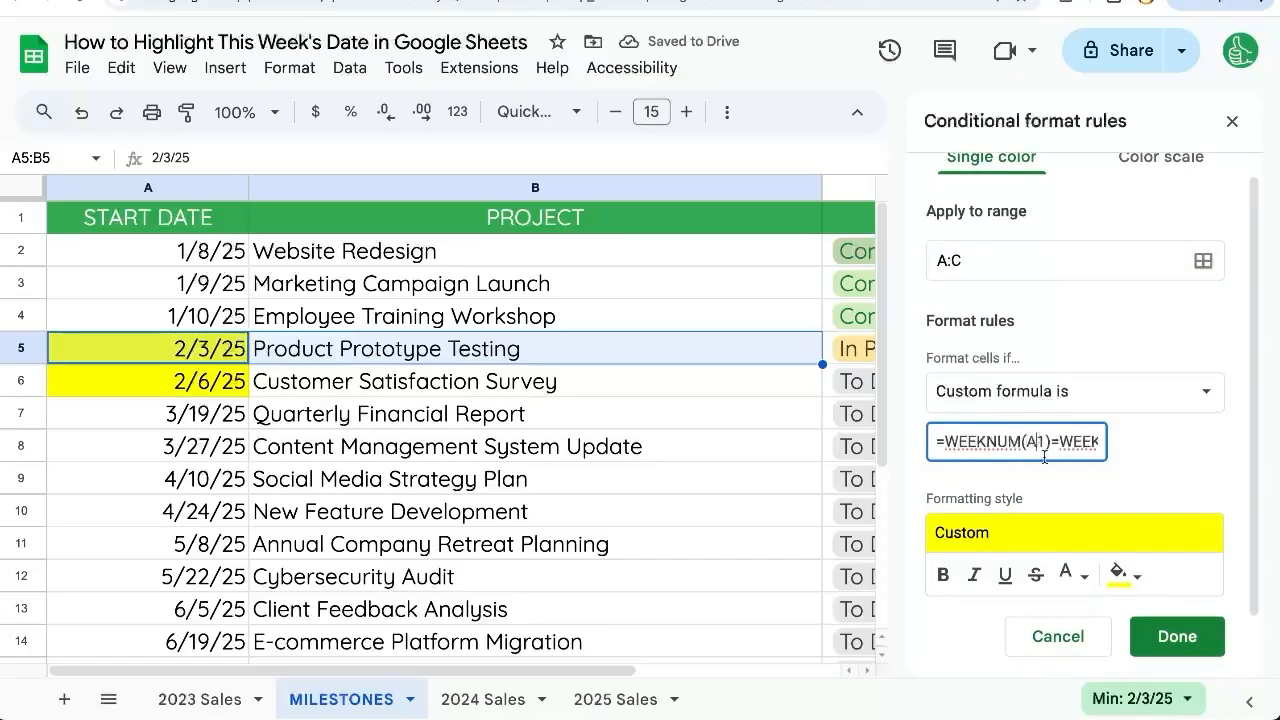
{"action": "mouse_move", "coordinate": [1030, 448]}
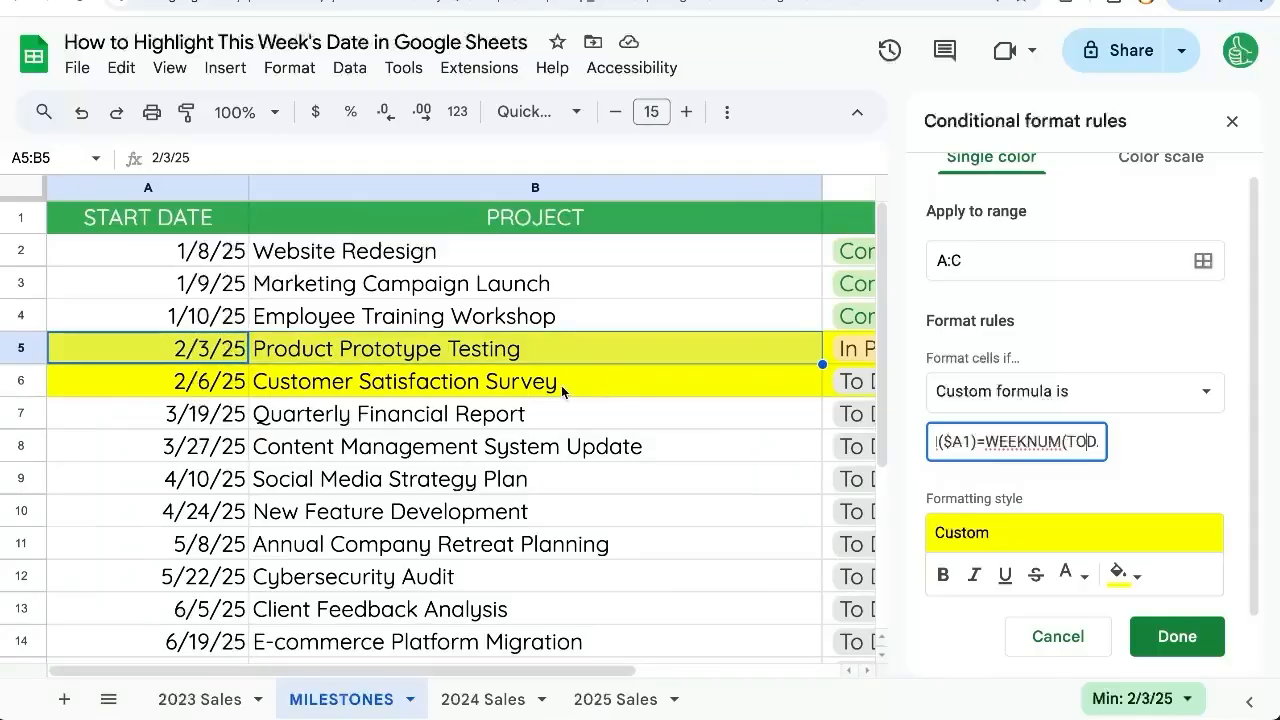
{"action": "mouse_move", "coordinate": [1176, 636]}
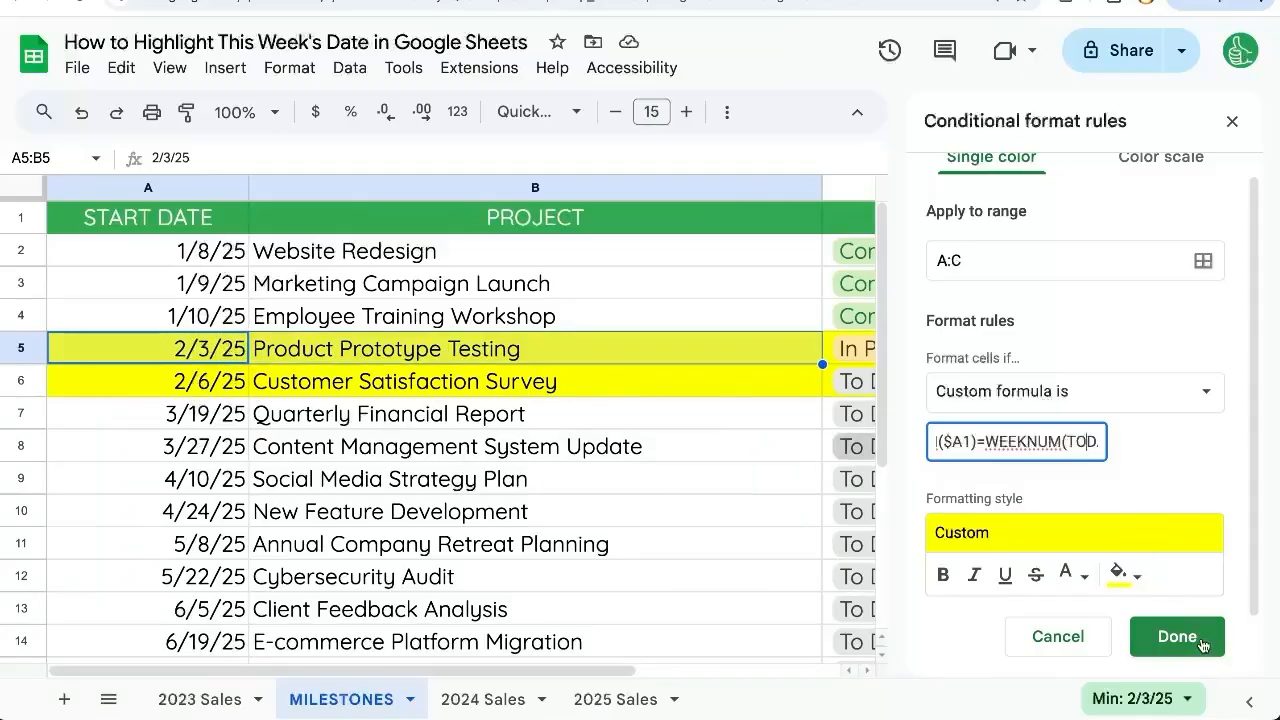
{"action": "left_click", "coordinate": [1176, 636]}
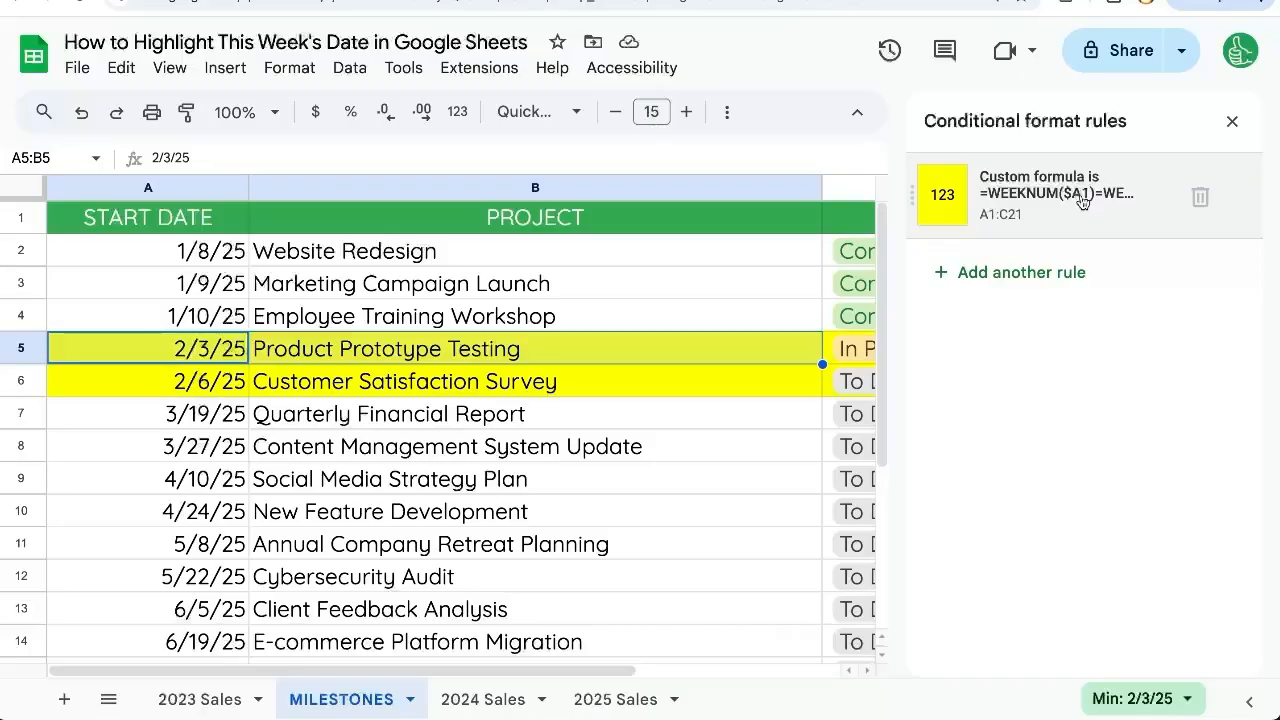
{"action": "mouse_move", "coordinate": [1036, 164]}
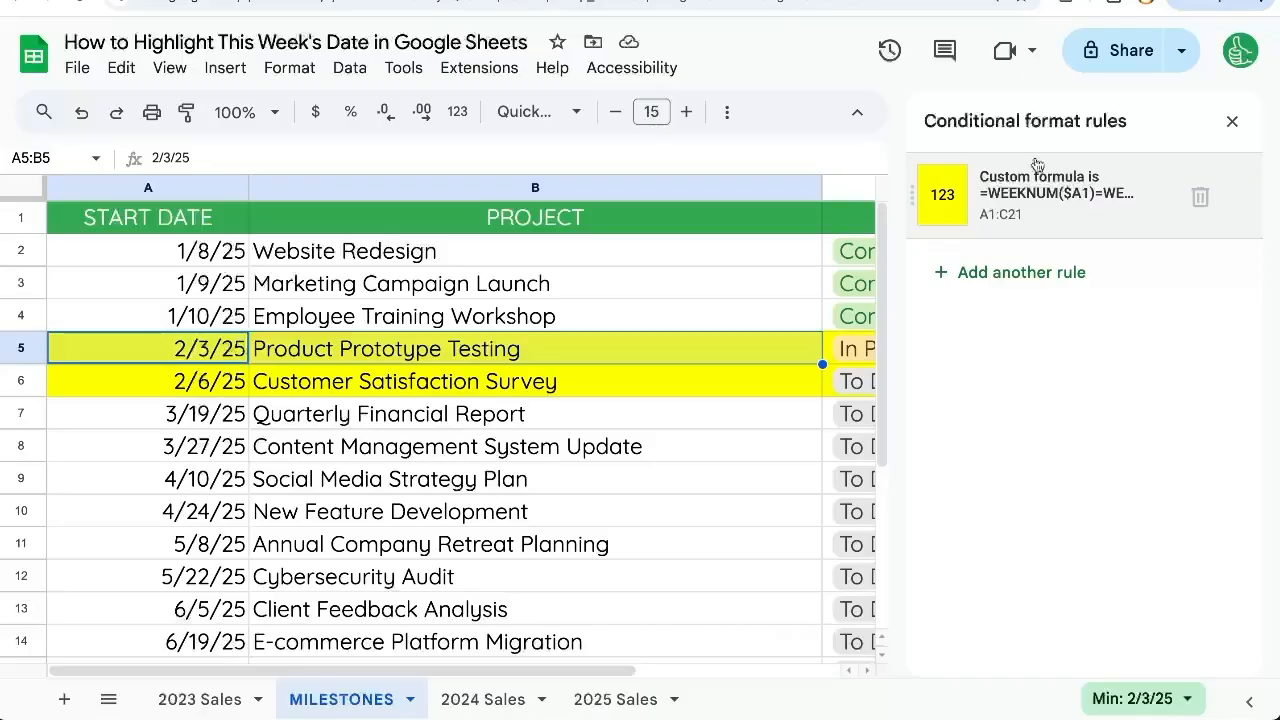